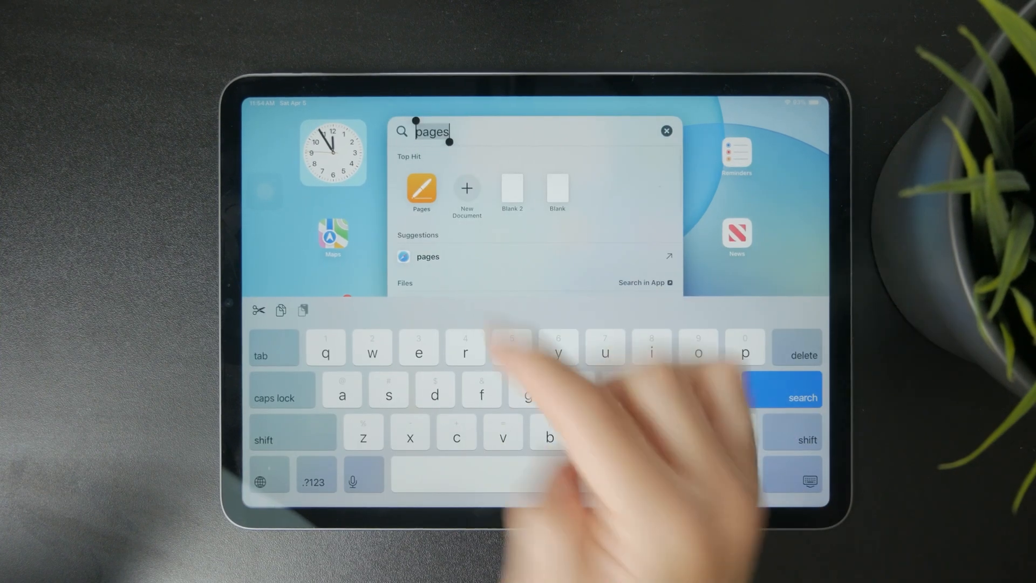
Open Blank 2 and place the cursor on its first page to write Hello.
click(512, 186)
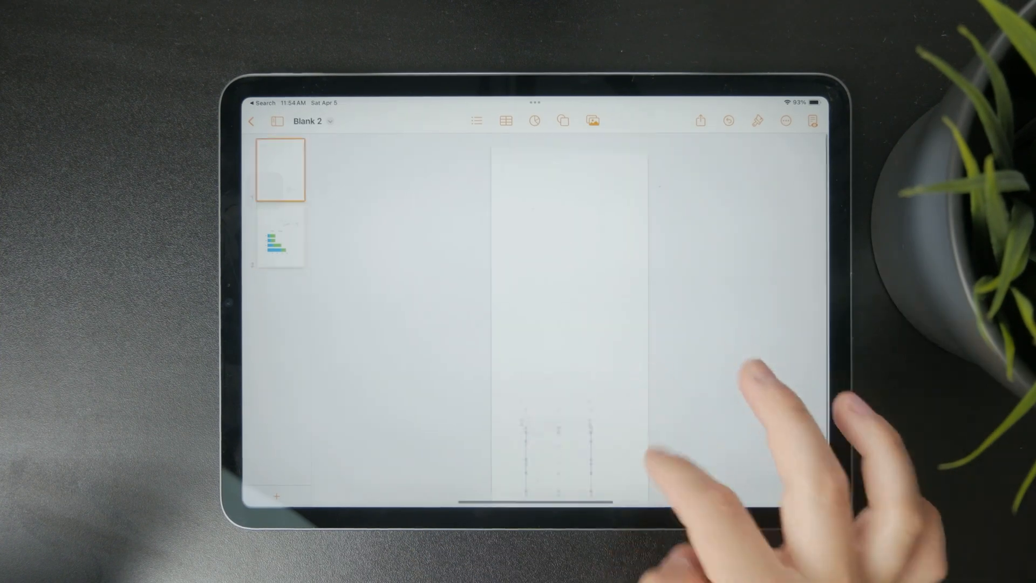
click(281, 240)
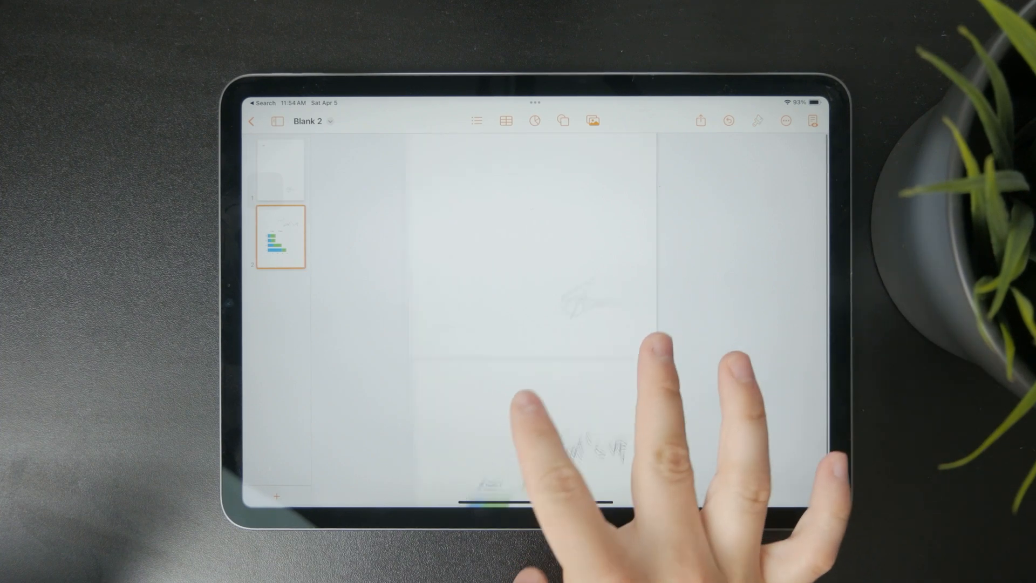
click(280, 170)
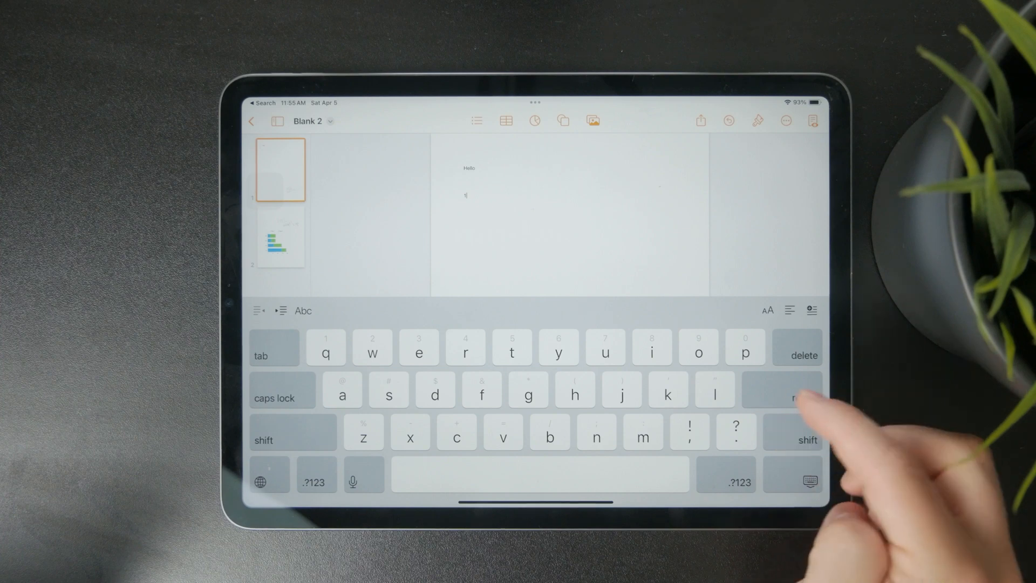
Insert a page break so the document grows to three pages.
click(811, 123)
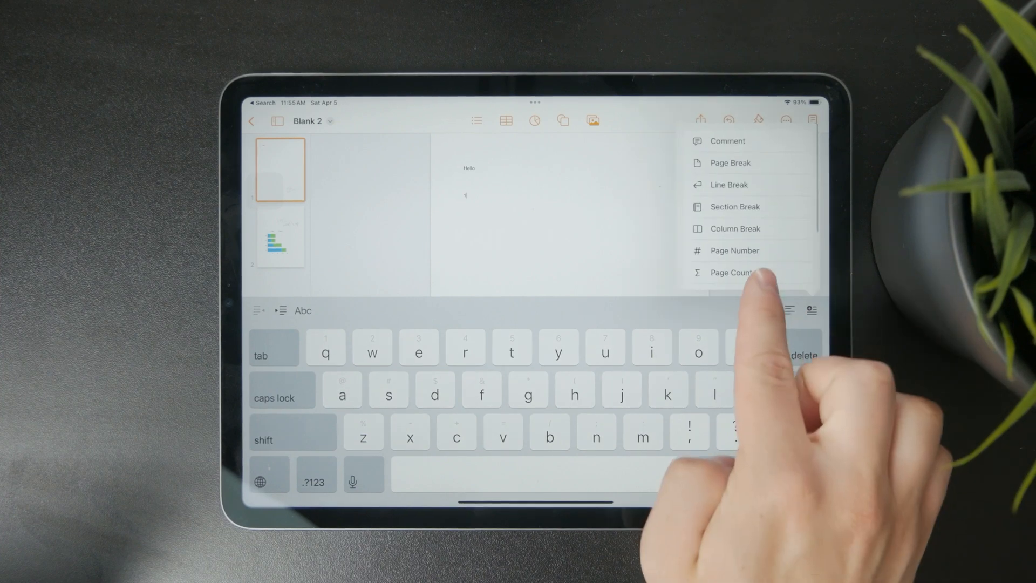
scroll(down, 3)
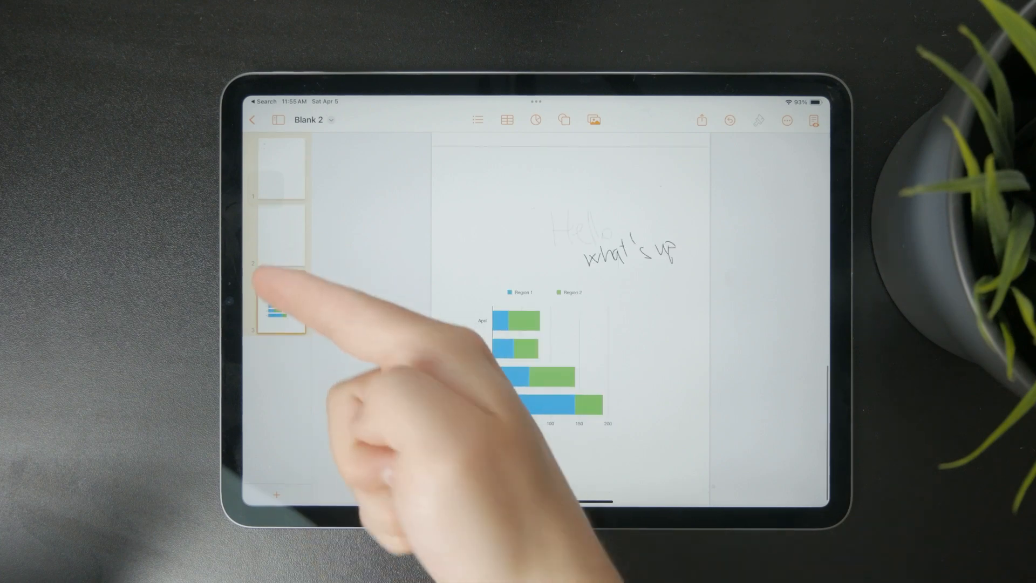
Add a footnote reading Explanation at the bottom of the chart page.
click(284, 312)
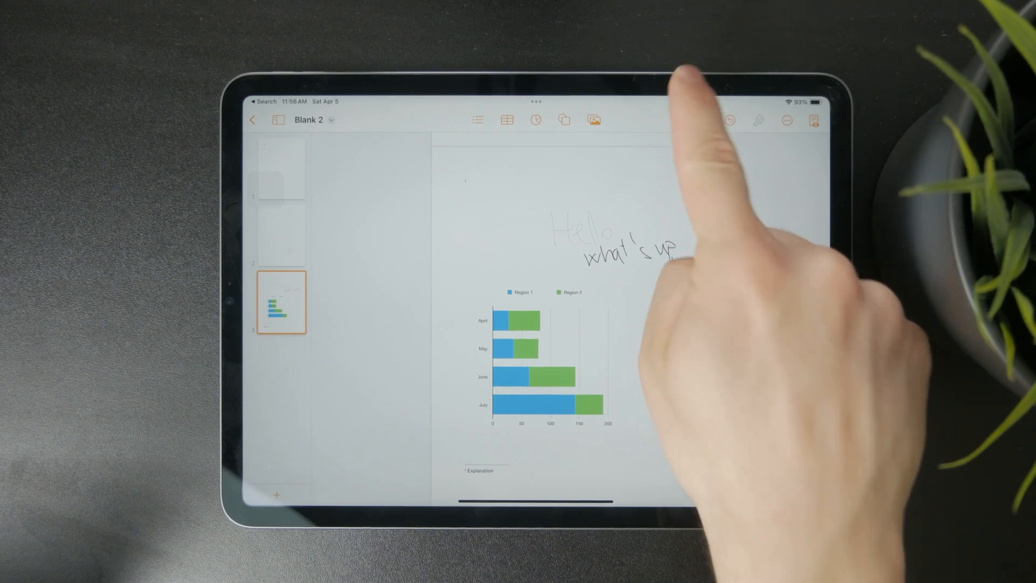
click(703, 121)
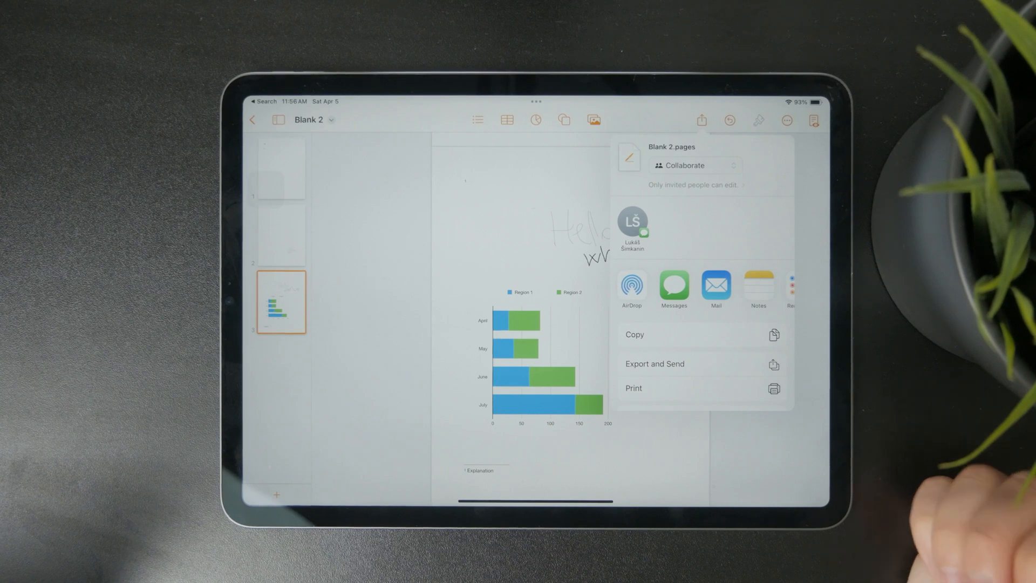
Start Export and Send for Blank 2 and choose EPUB as the format.
click(695, 165)
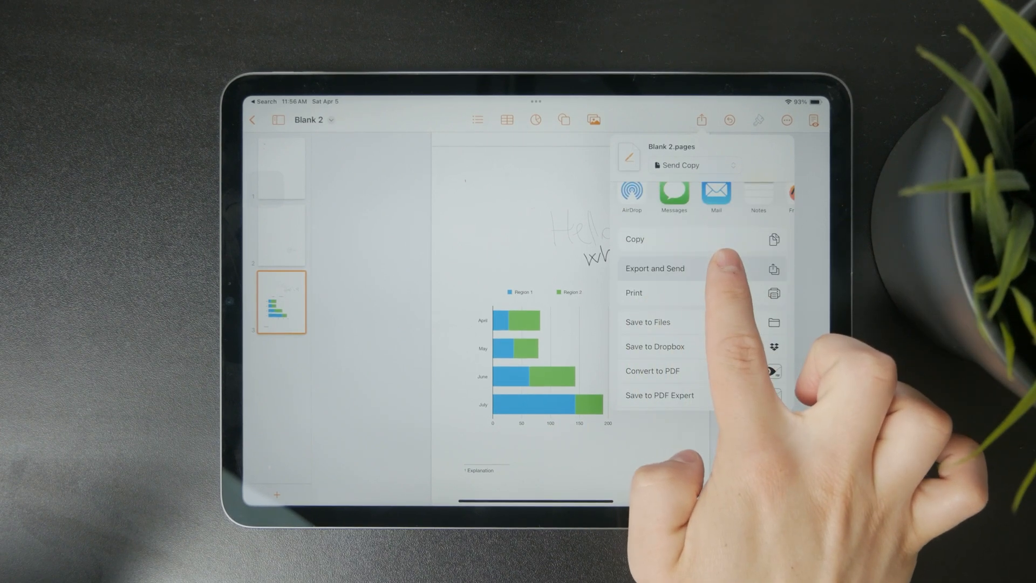
click(655, 268)
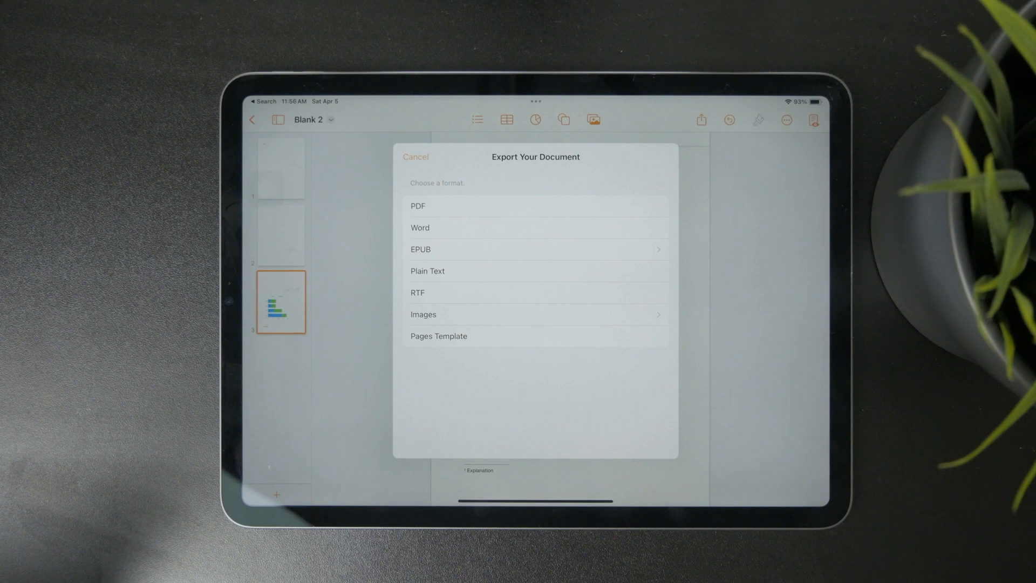
click(420, 249)
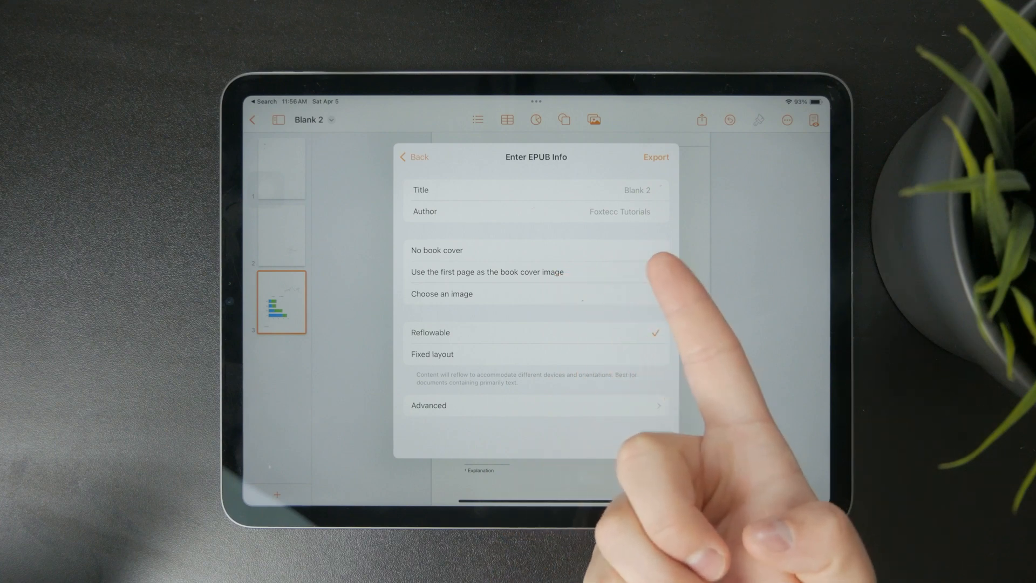
Use the first page as the EPUB book cover, keeping reflowable layout after checking Advanced.
click(487, 272)
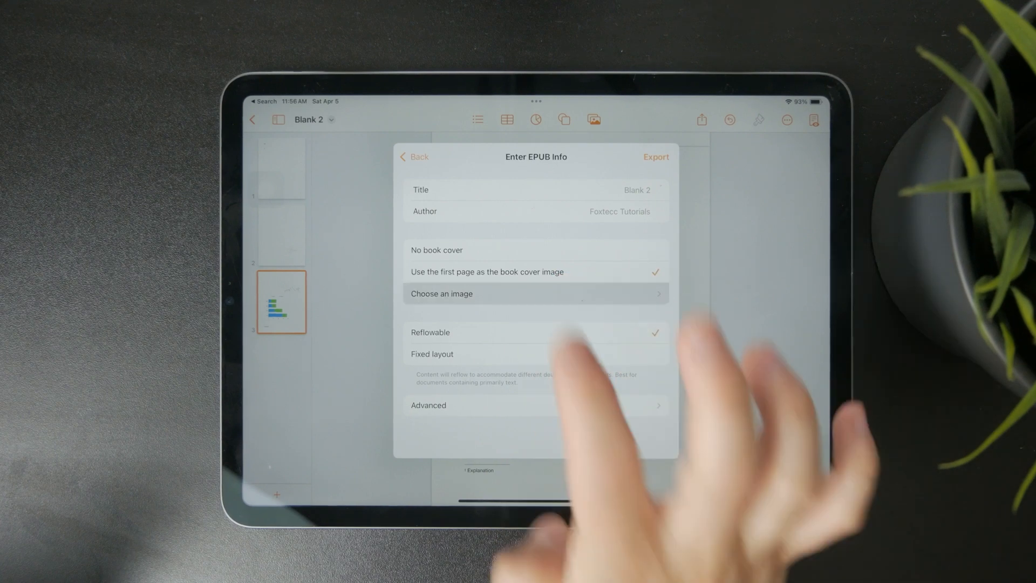
click(535, 293)
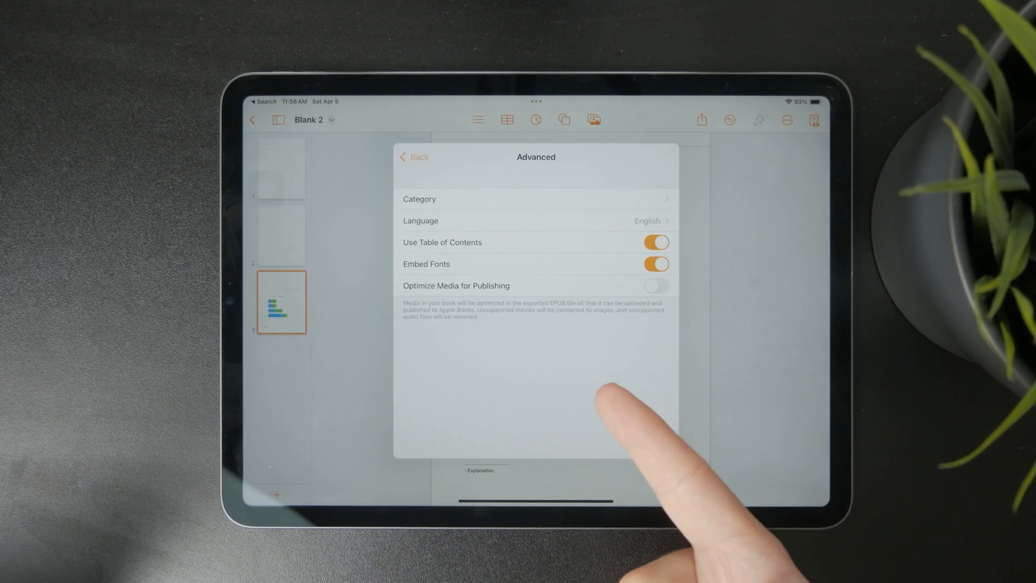
click(414, 157)
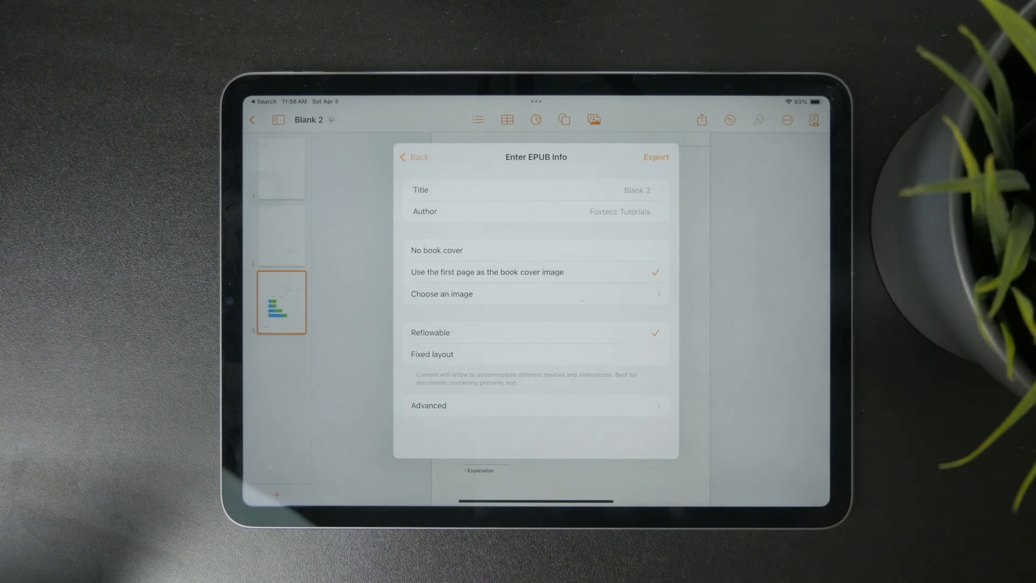